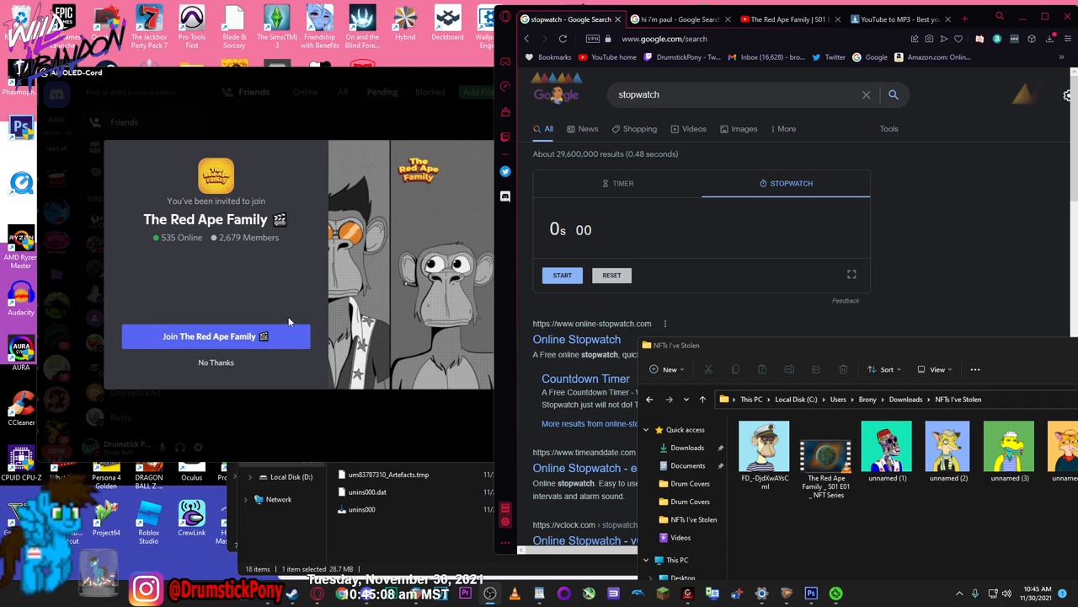
Start the Google stopwatch and join the Red Ape Family server from the invite.
left_click(562, 274)
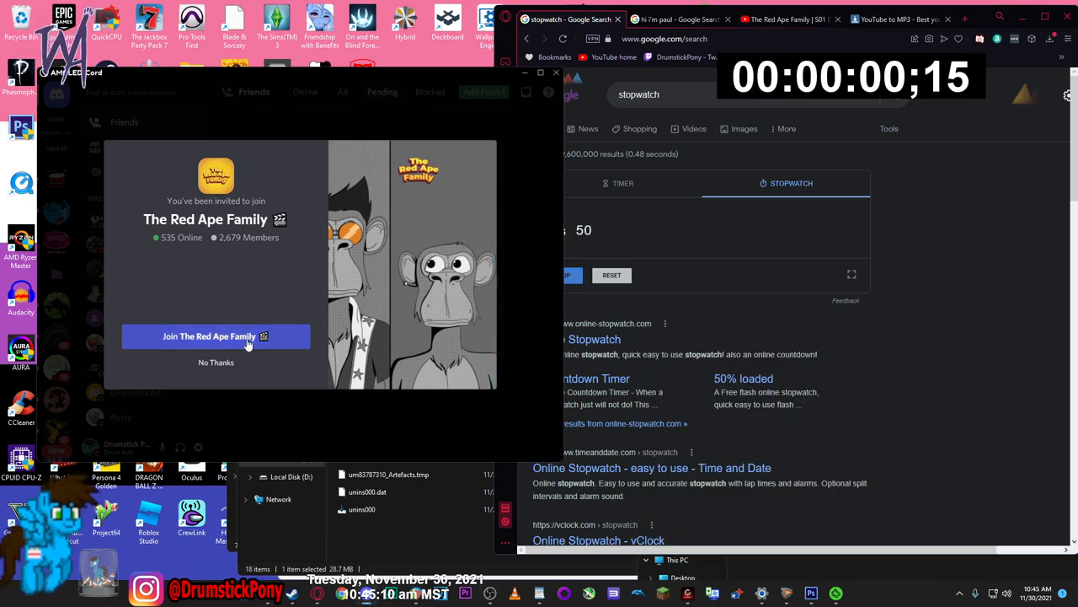
left_click(215, 336)
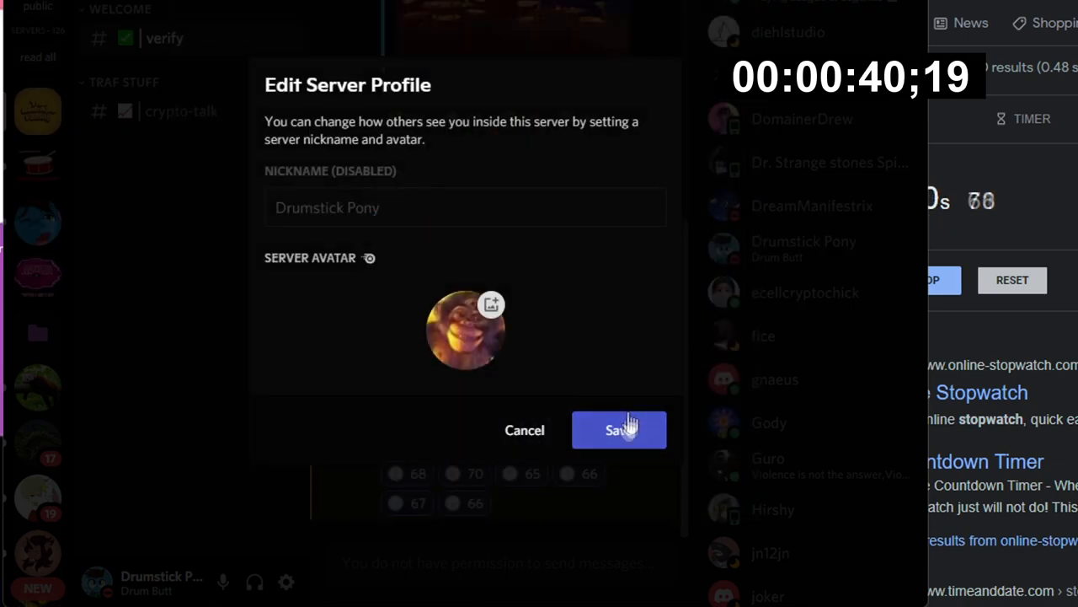
Save the server profile and scroll through the #verify welcome message.
left_click(619, 430)
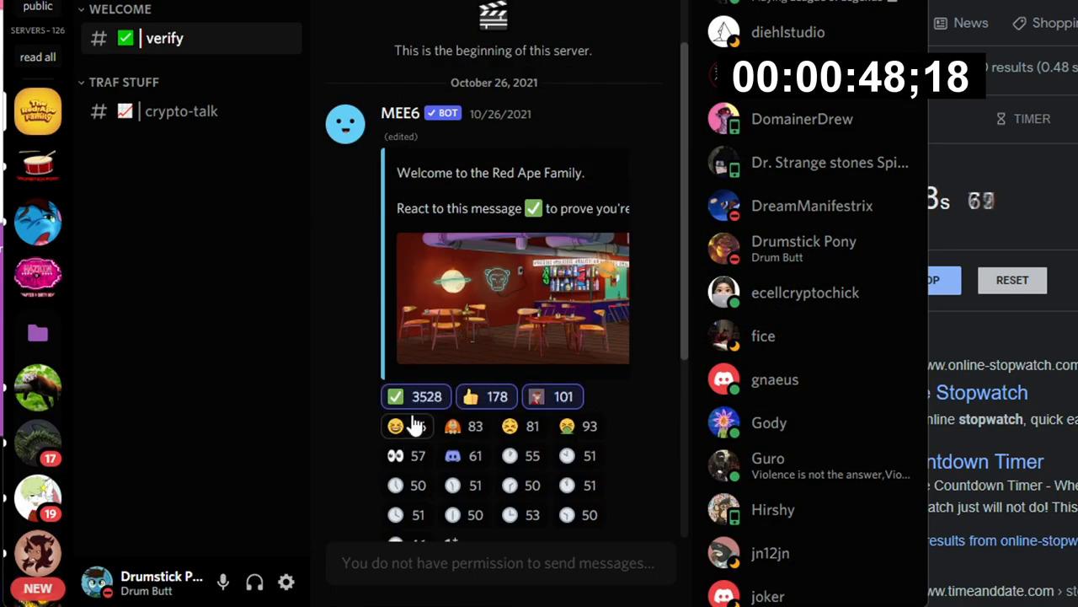
scroll("down", 3)
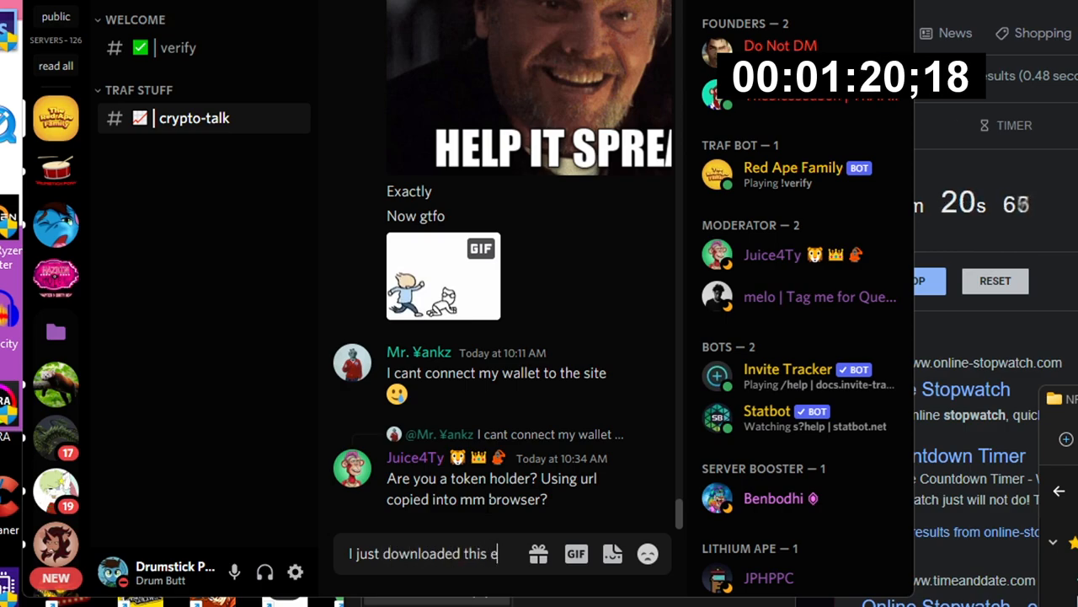
Post the free-episode download brag and follow-up taunt messages in #crypto-talk.
type("pisode.  You all can do the same.  That will save you all the")
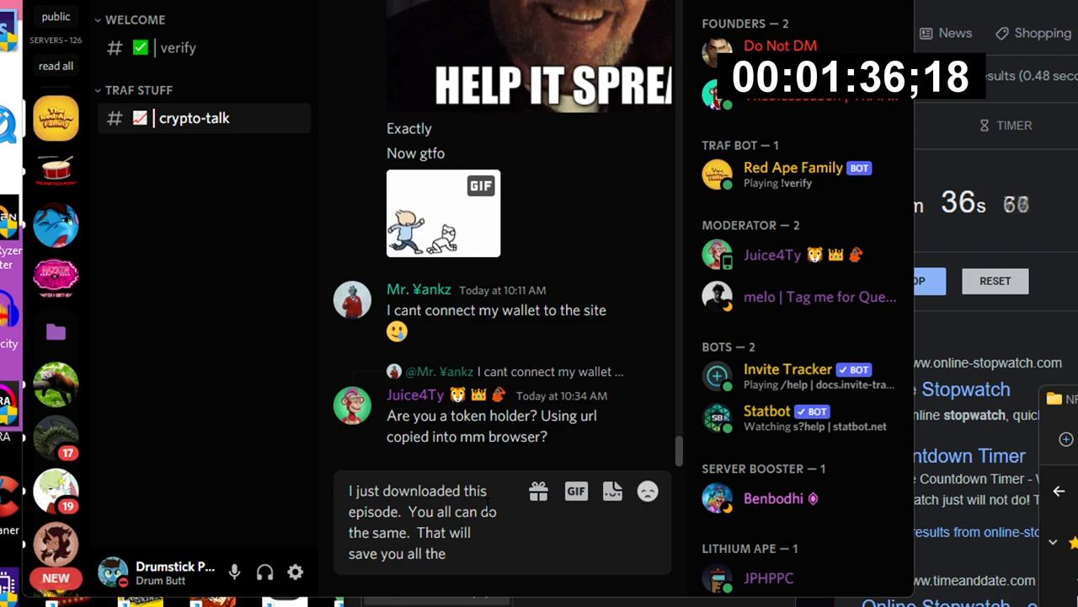
type("ETH. You're welcome")
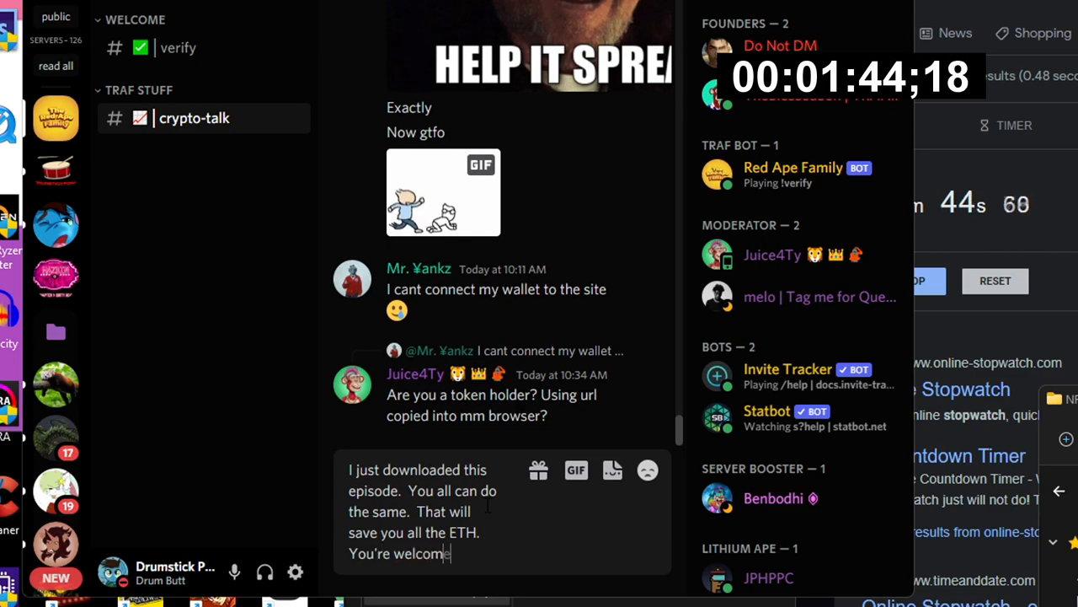
key("Return")
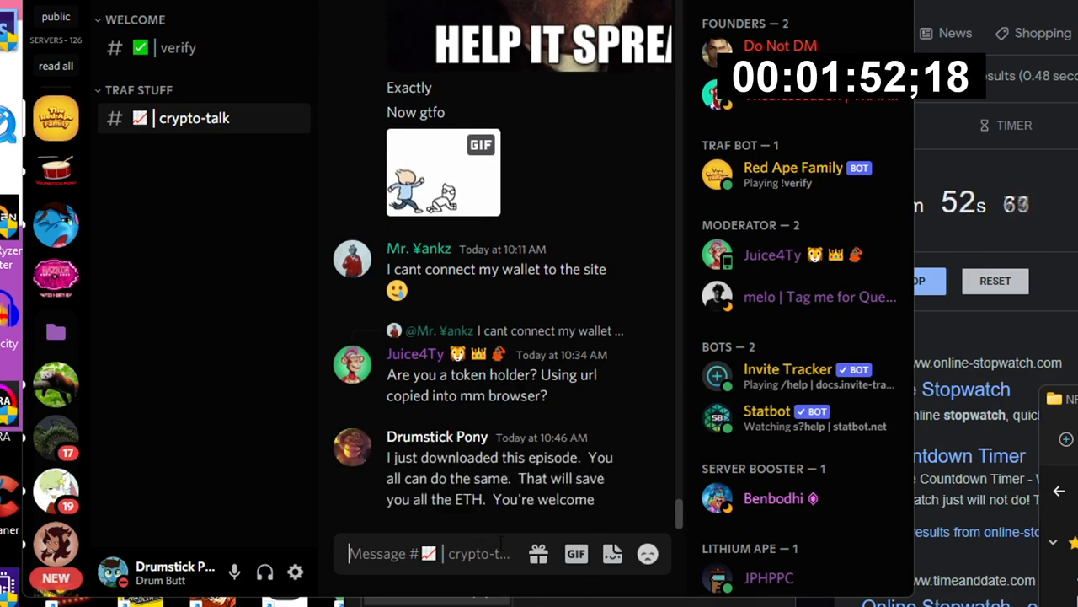
type("y")
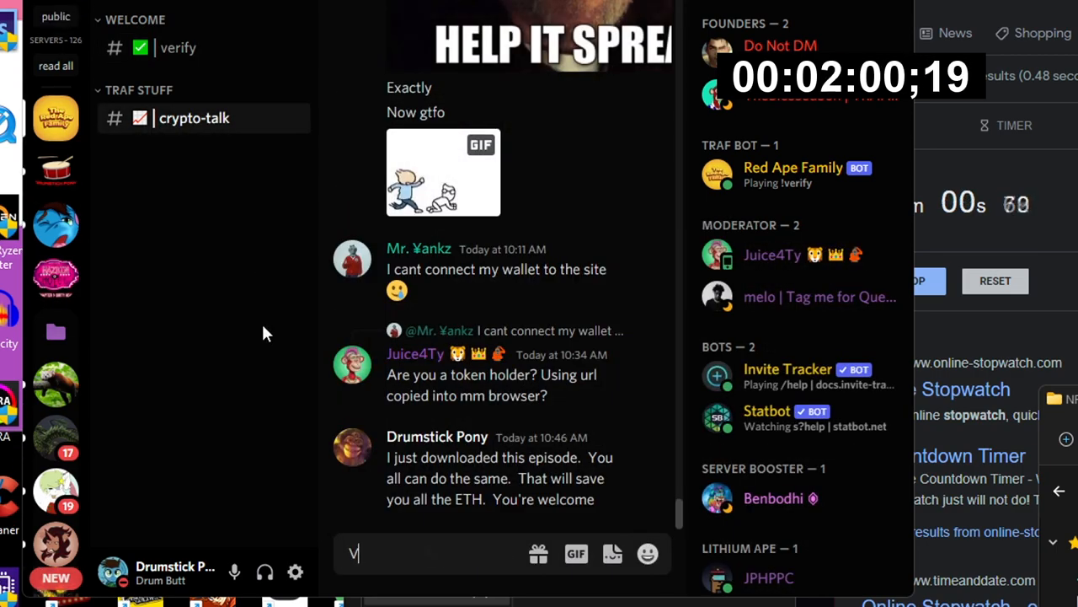
key("Return")
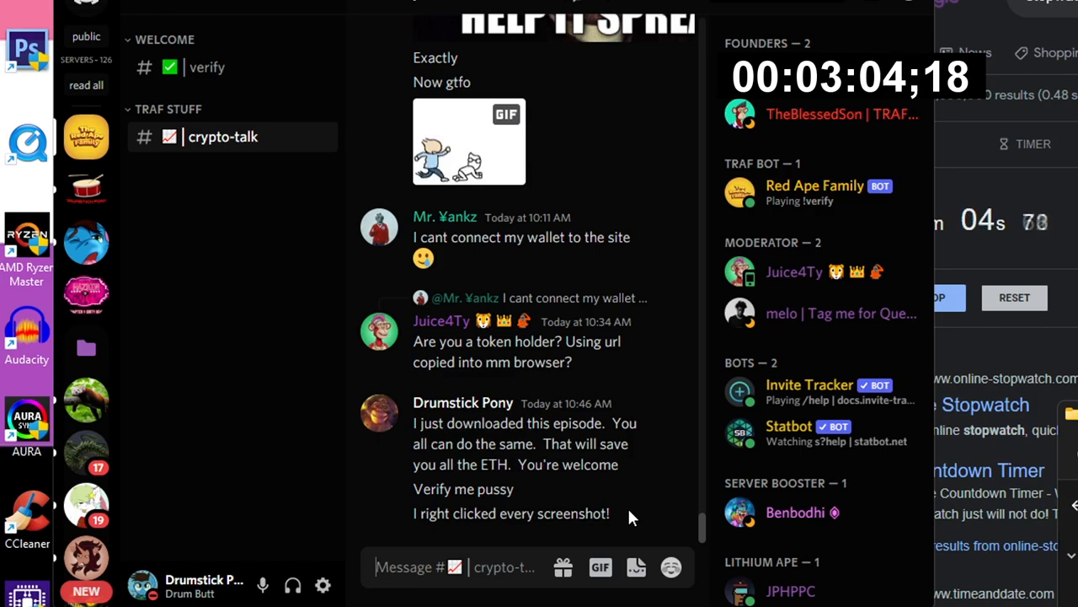
Scroll up the chat and switch to the YouTube-to-MP3 episode download page.
scroll("up", 3)
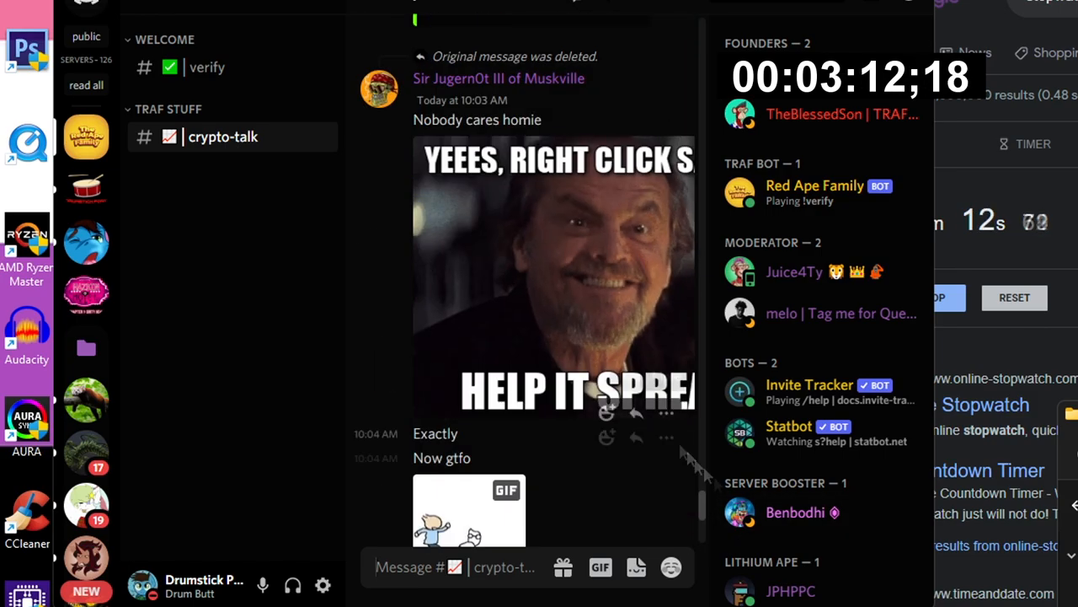
scroll("up", 3)
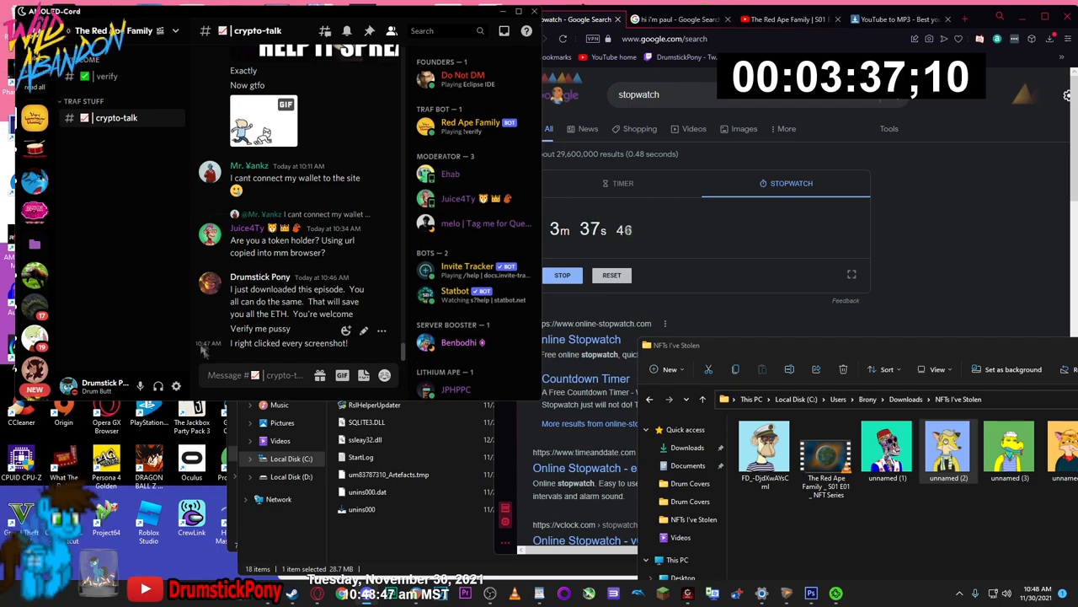
left_click(893, 19)
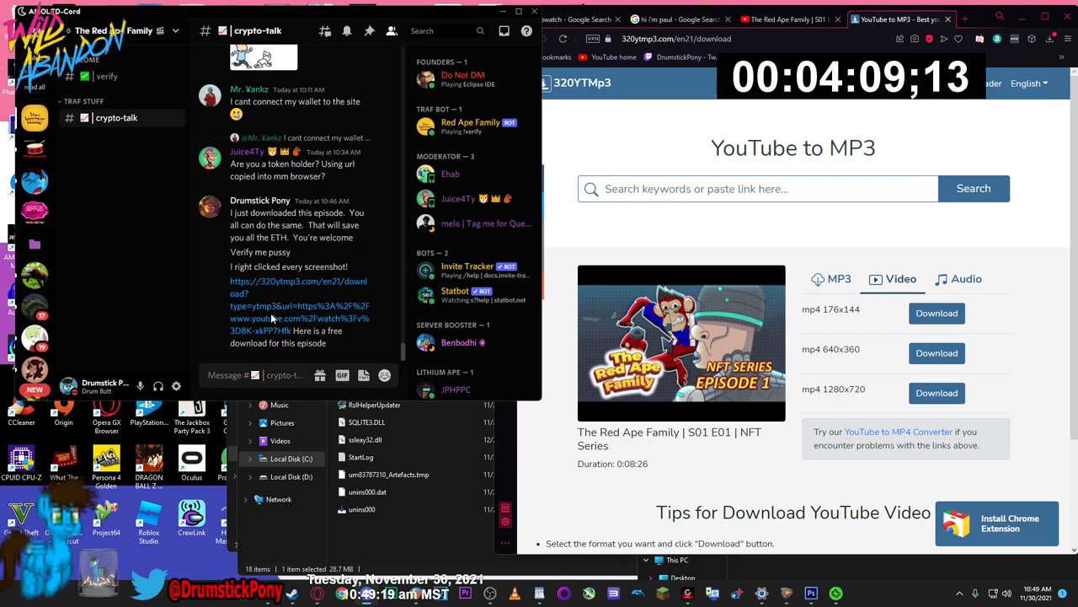
Return to #crypto-talk and watch the moderator's goodbye reply arrive.
left_click(577, 19)
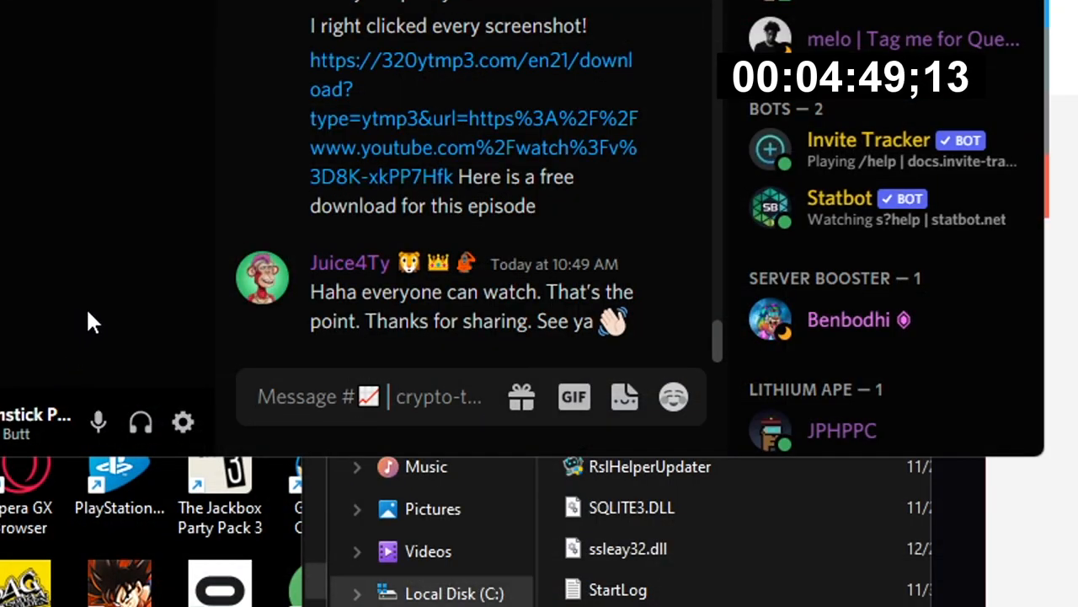
Draft a message asking who pays millions of dollars of etherium to watch.
type("Who wants to pay millions")
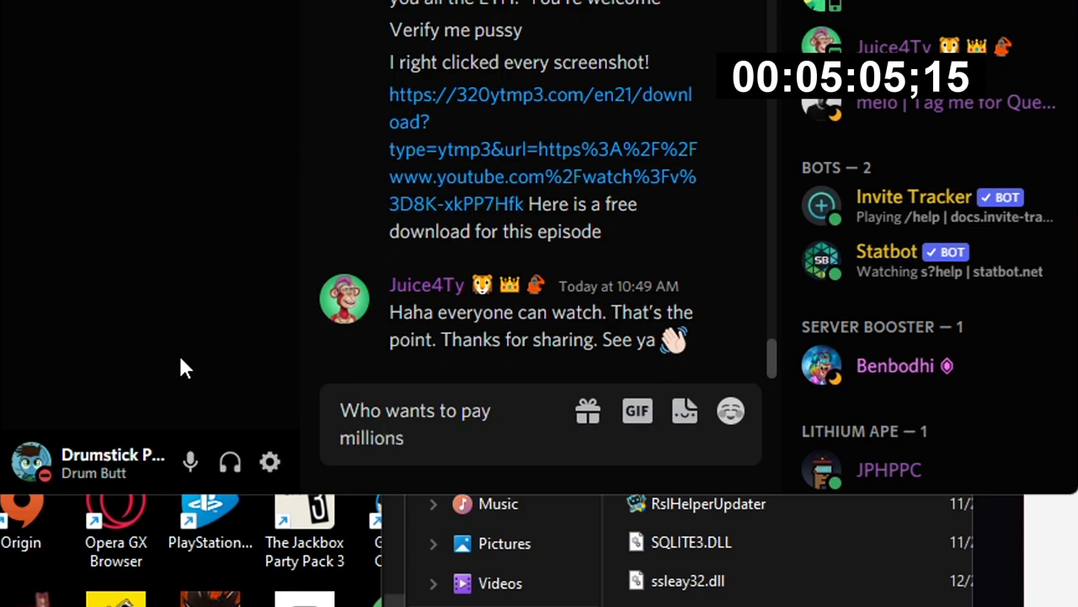
type("of dollars of etherium to watch")
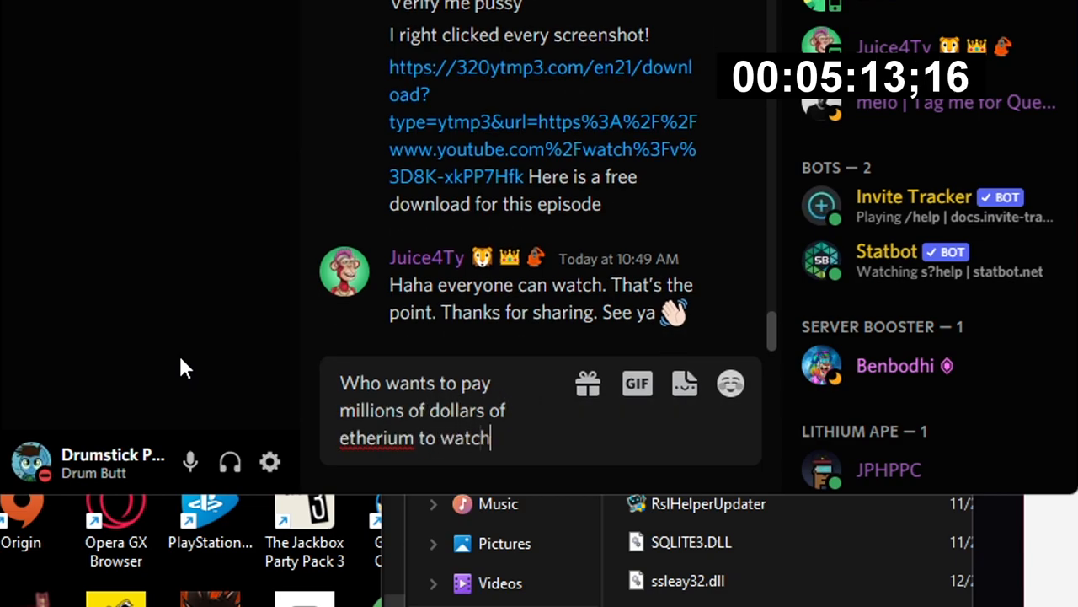
type("a shitty an")
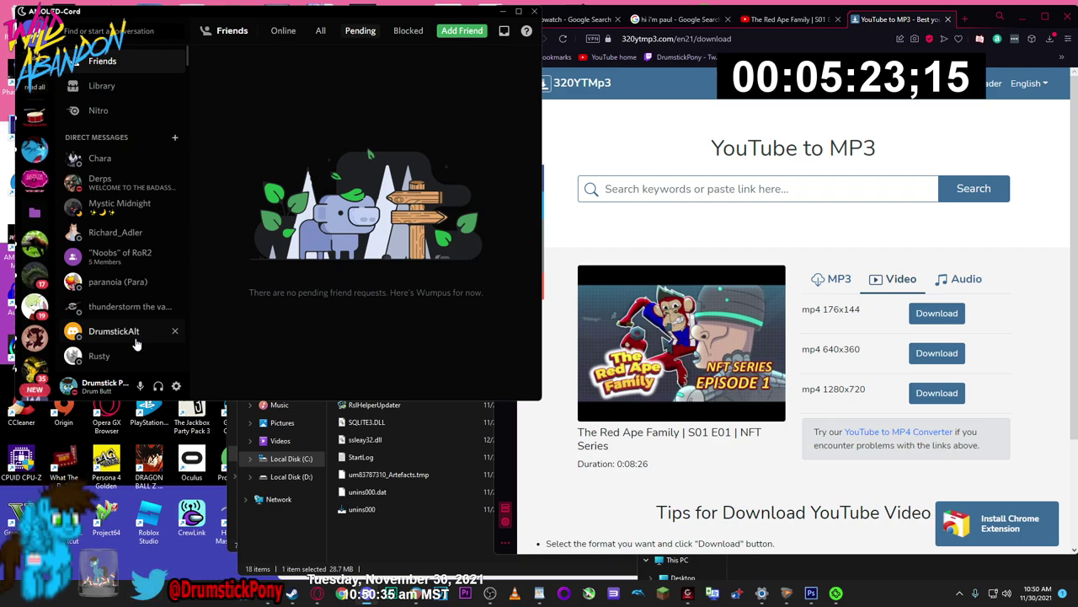
Switch to the stopwatch tab and stop it at about 5m 27s.
left_click(573, 18)
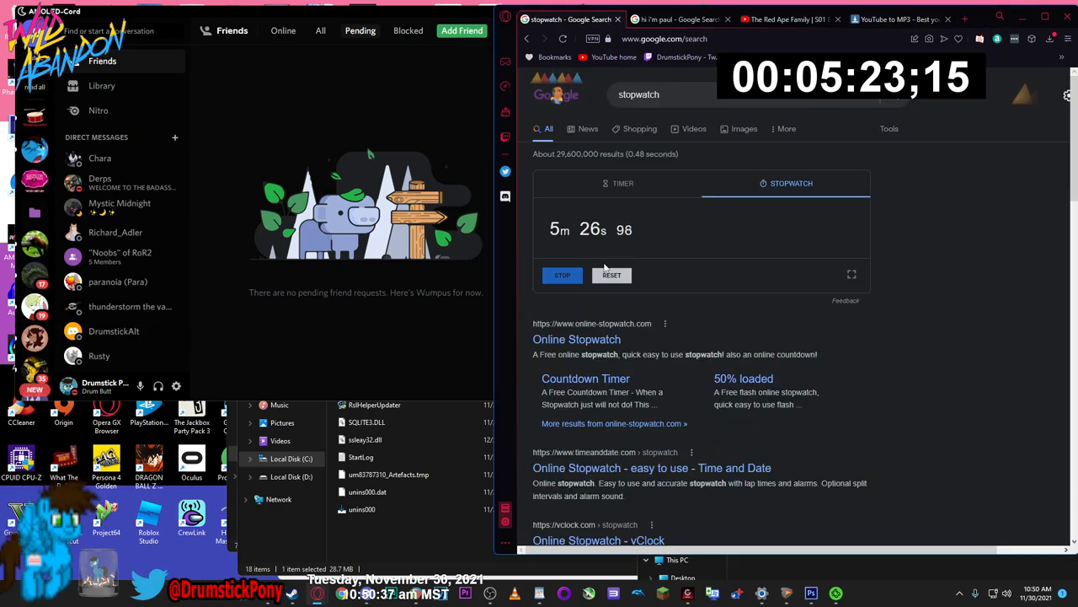
left_click(562, 274)
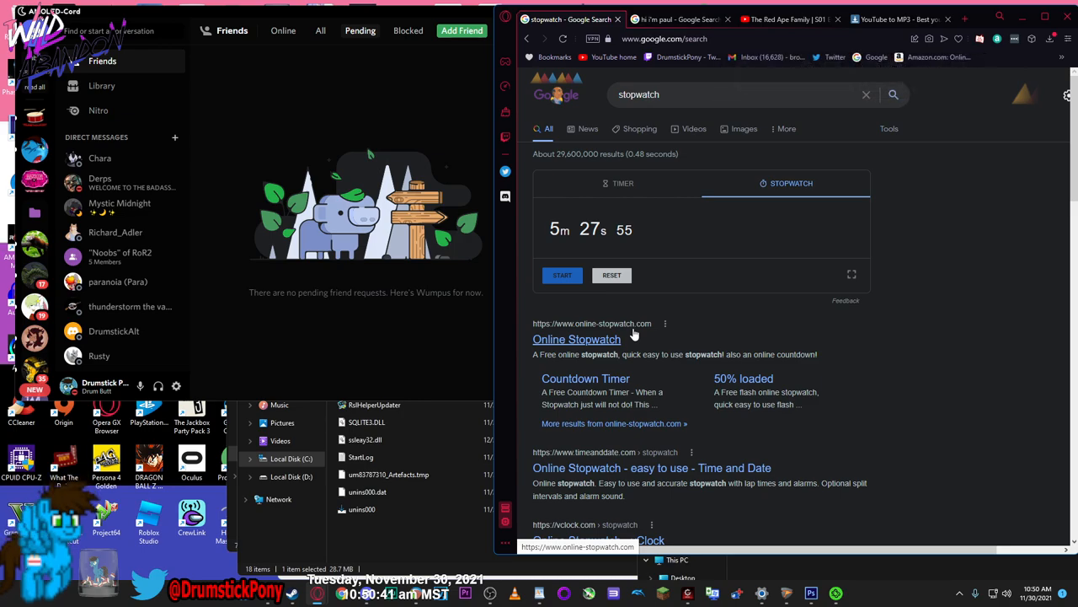